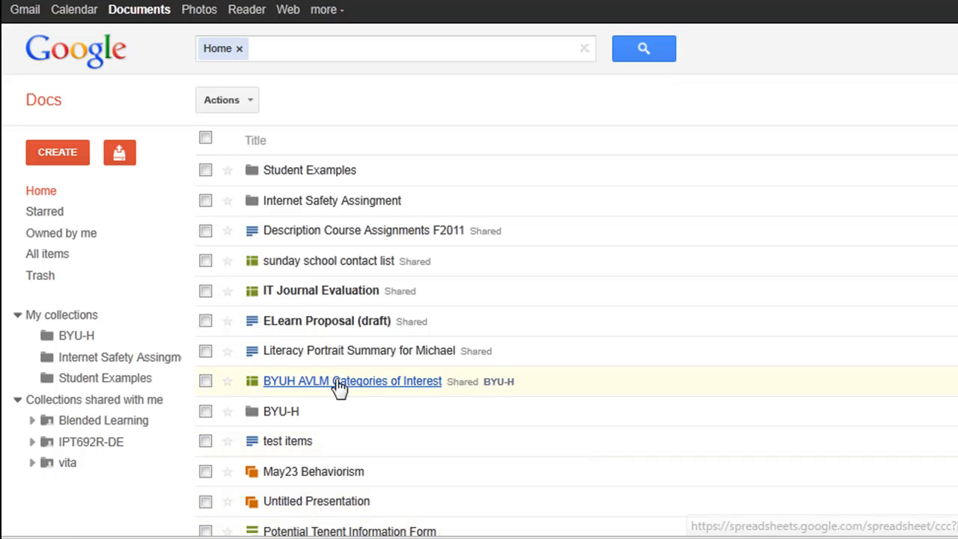
pyautogui.moveTo(98, 322)
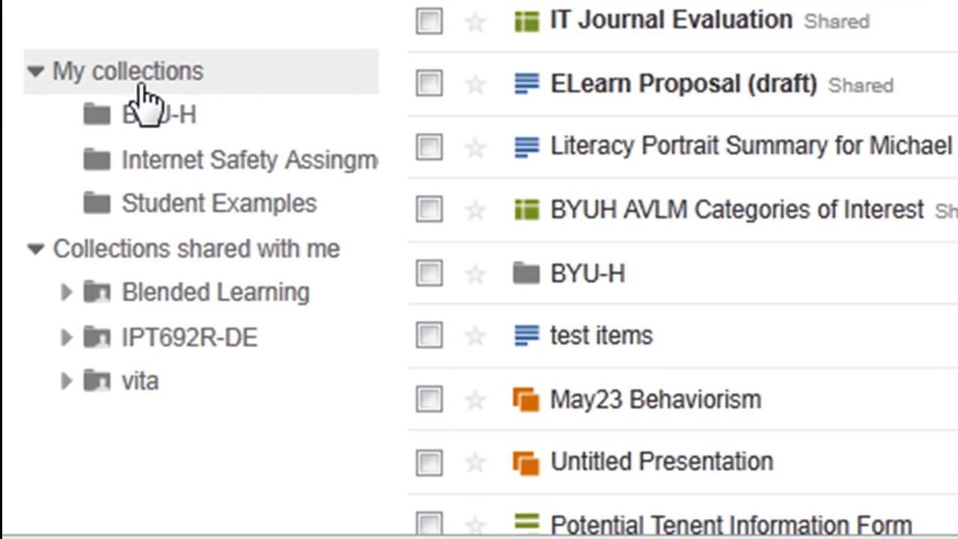
# Create a collection with the default name 'New Collection', then return to the Home list.
pyautogui.click(157, 114)
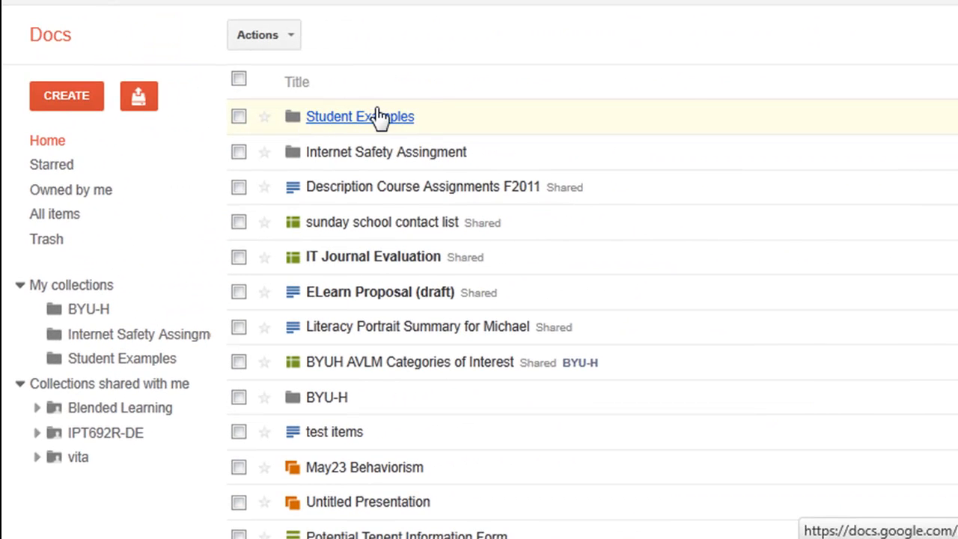
pyautogui.moveTo(299, 126)
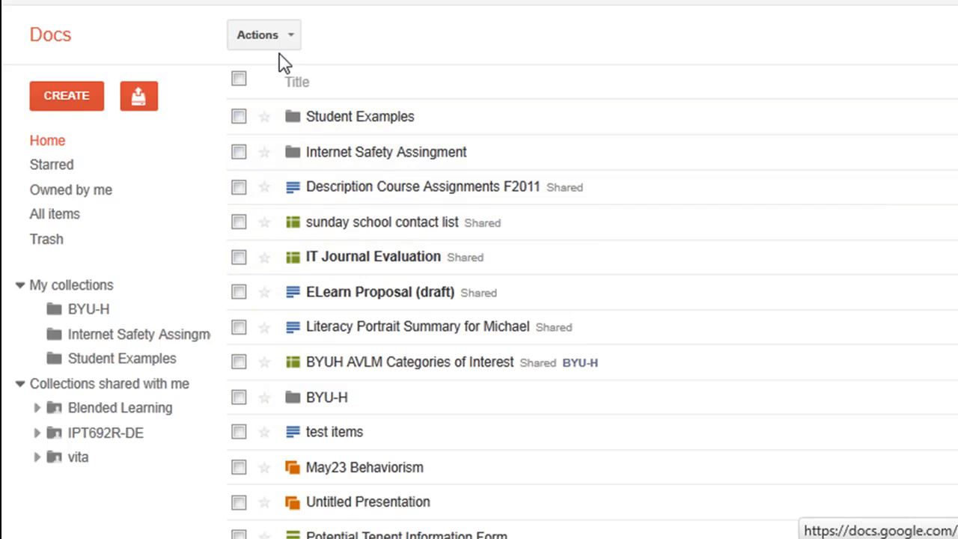
pyautogui.click(65, 96)
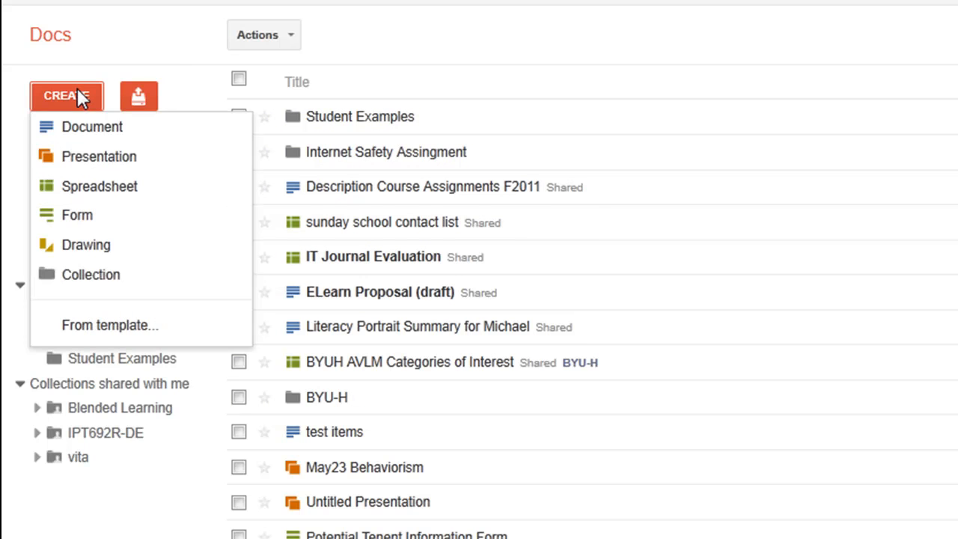
pyautogui.moveTo(90, 274)
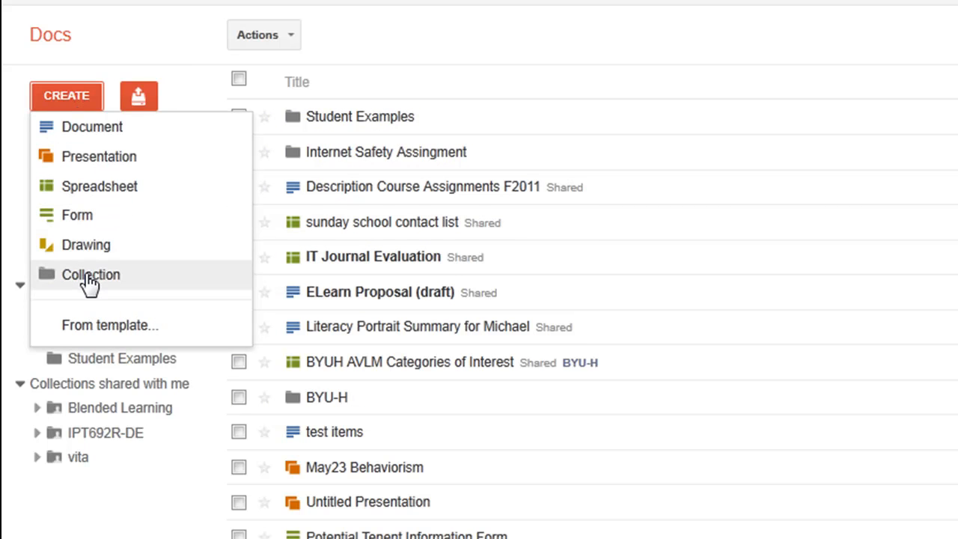
pyautogui.click(90, 273)
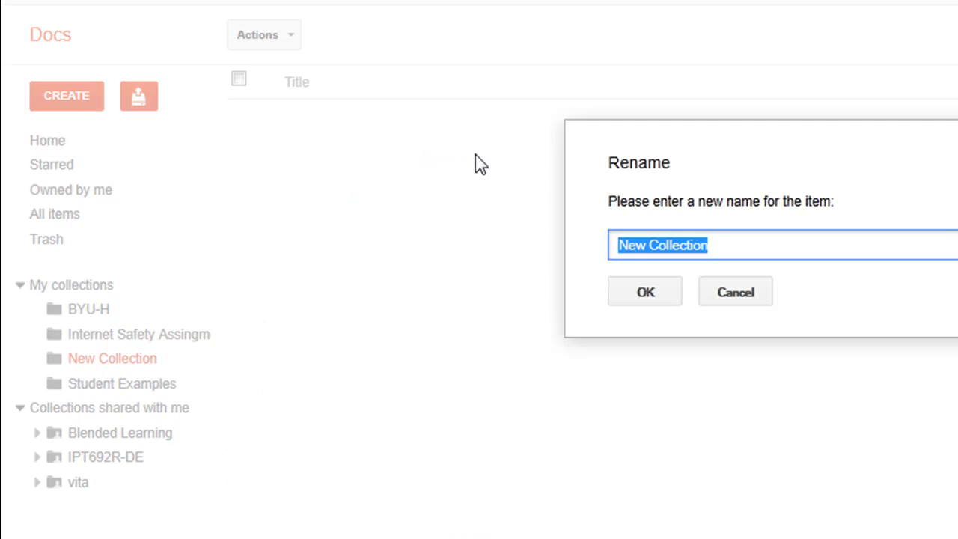
pyautogui.moveTo(642, 228)
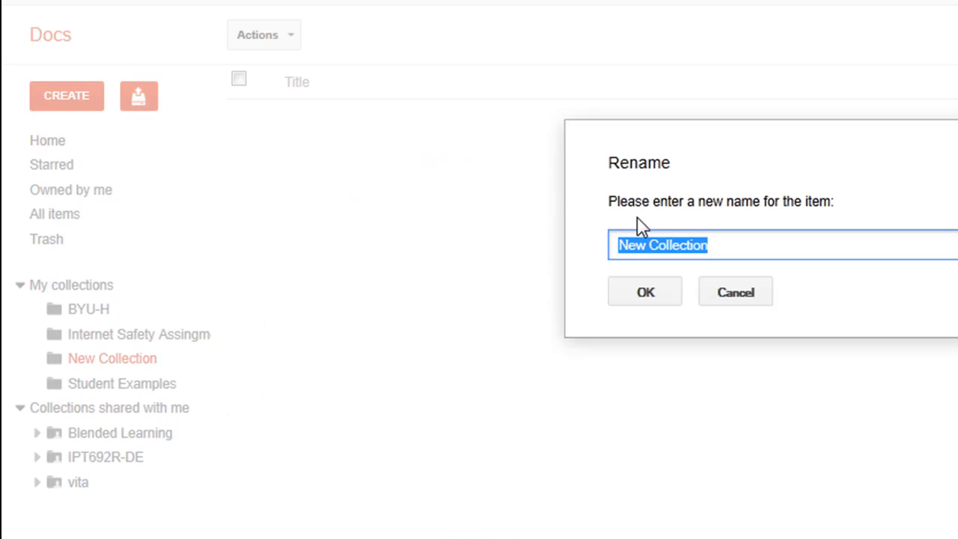
pyautogui.click(644, 291)
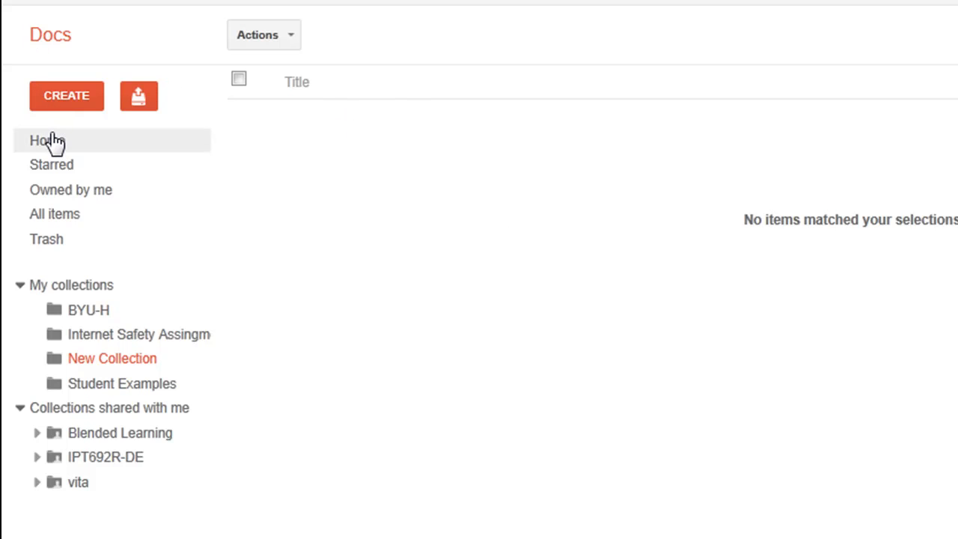
pyautogui.click(47, 141)
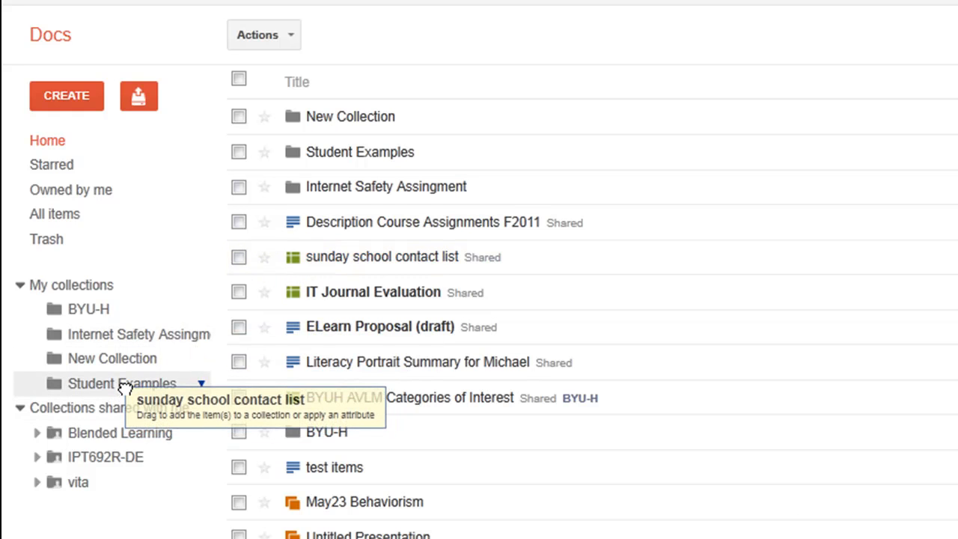
# Drag the sunday school contact list into Student Examples, then open New Collection.
pyautogui.moveTo(383, 256); pyautogui.dragTo(122, 383)
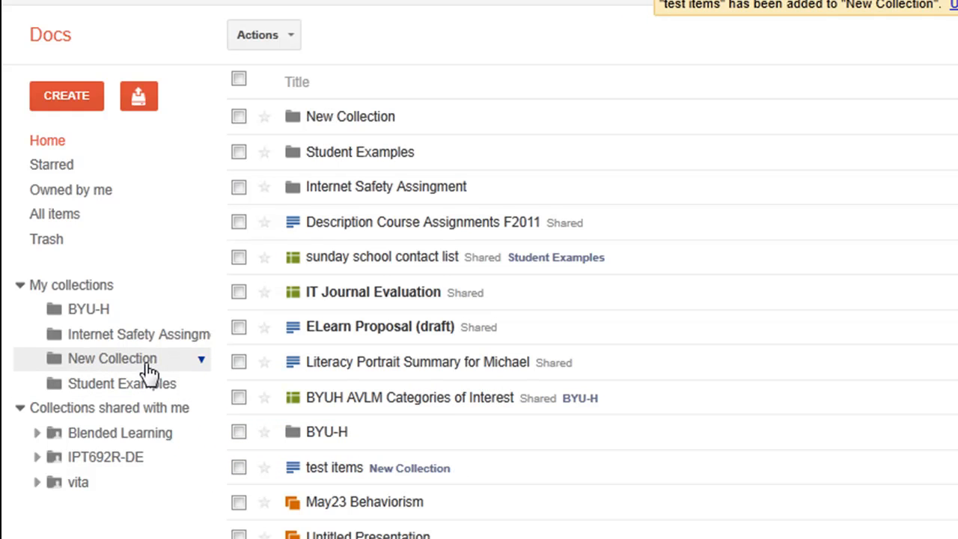
pyautogui.click(112, 358)
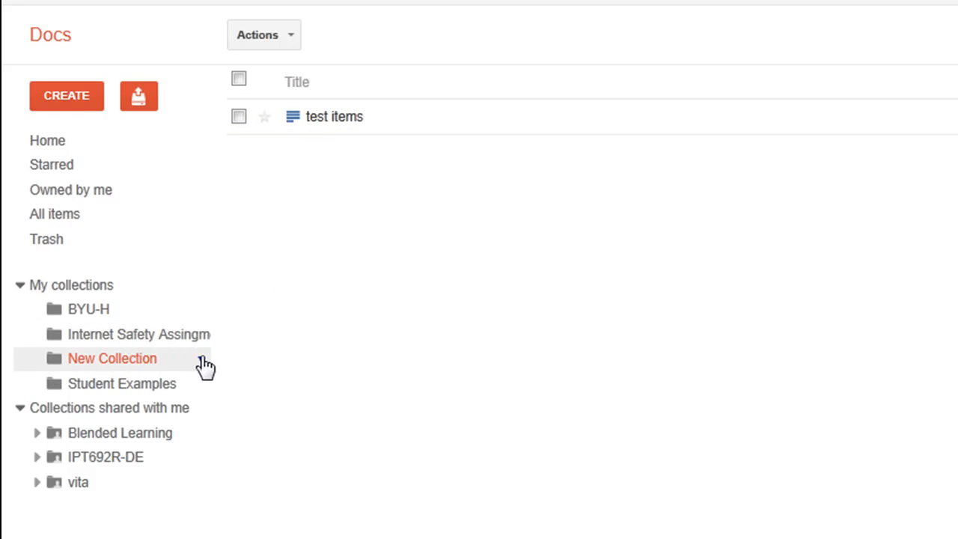
# Open New Collection's sharing settings and place the cursor in the add-people box.
pyautogui.rightClick(112, 358)
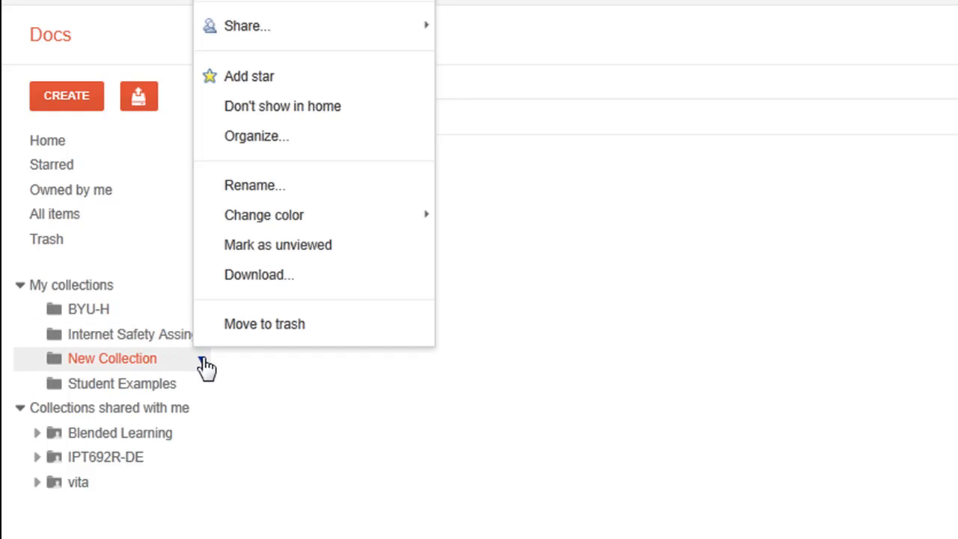
pyautogui.moveTo(262, 76)
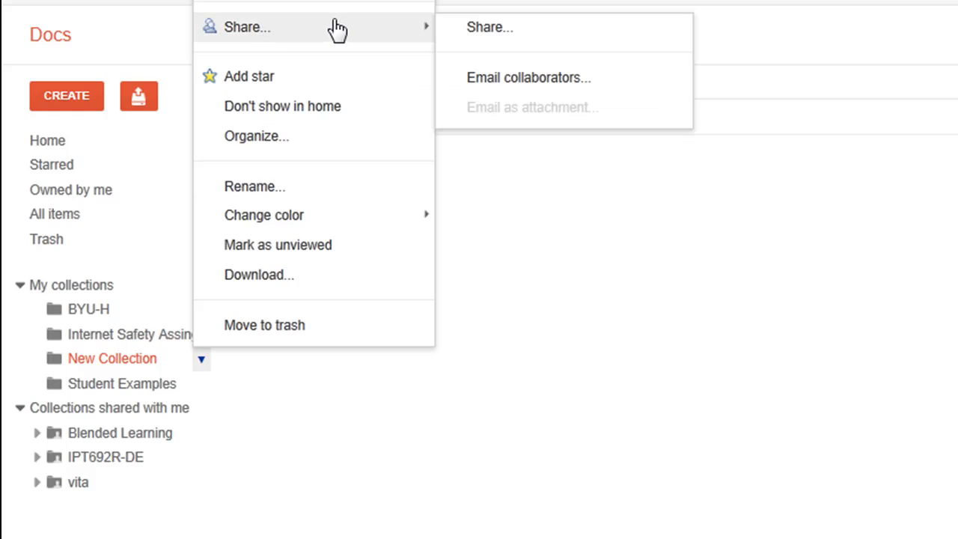
pyautogui.click(490, 27)
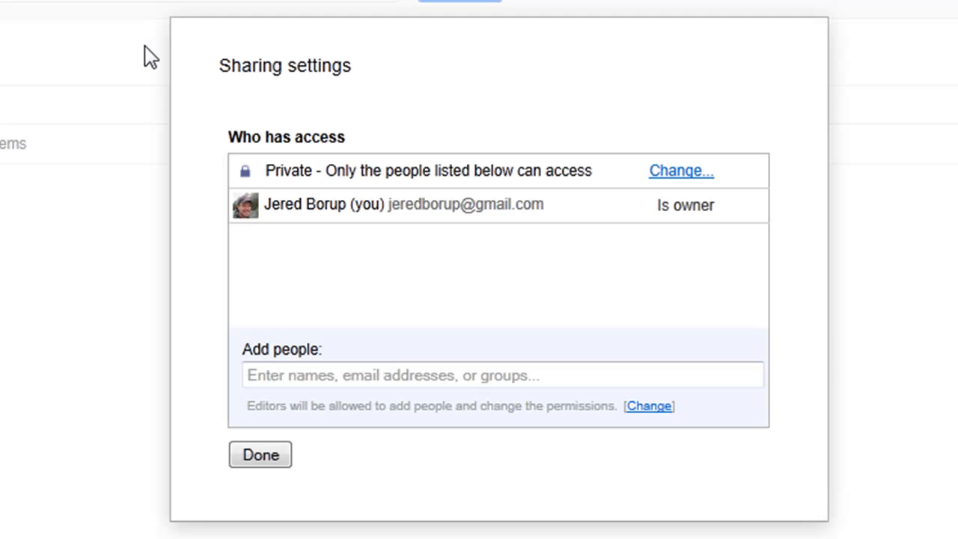
pyautogui.moveTo(355, 195)
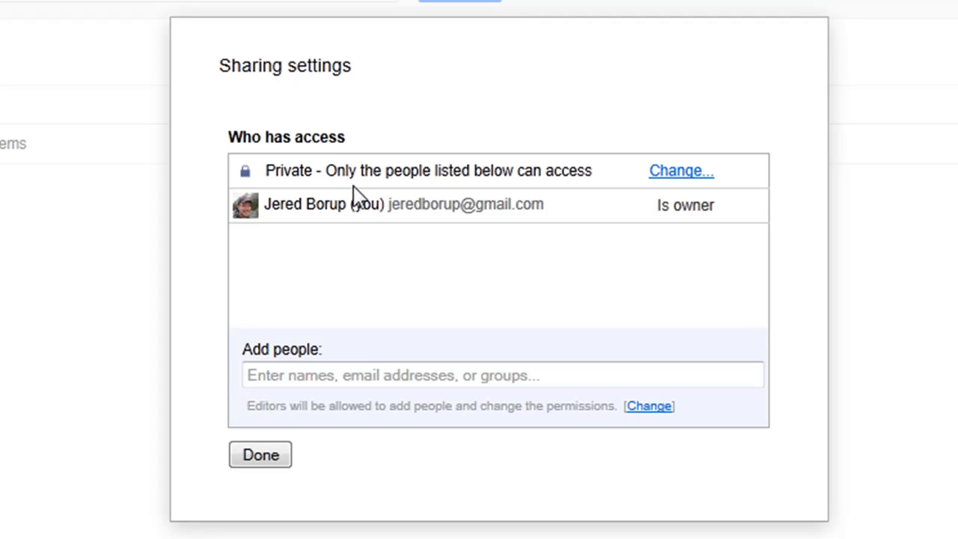
pyautogui.moveTo(614, 180)
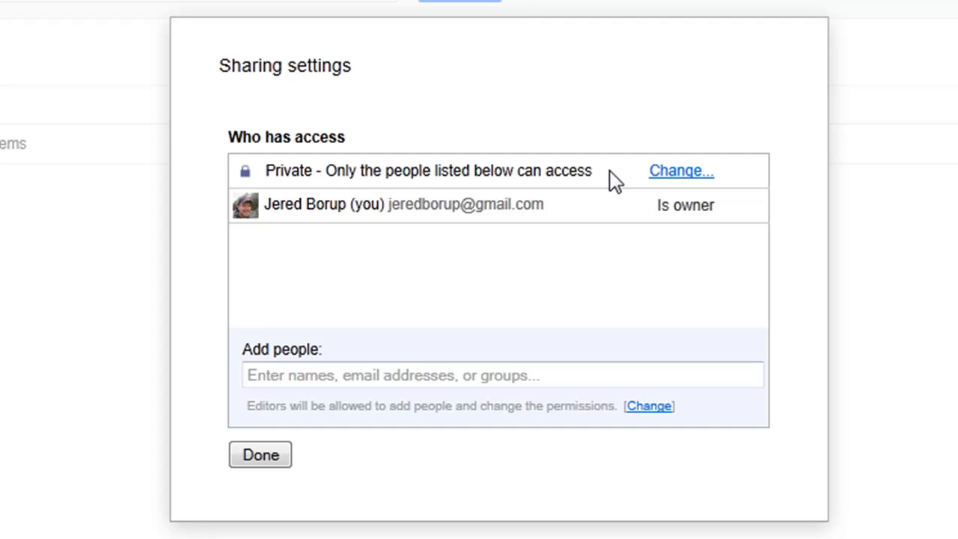
pyautogui.click(502, 375)
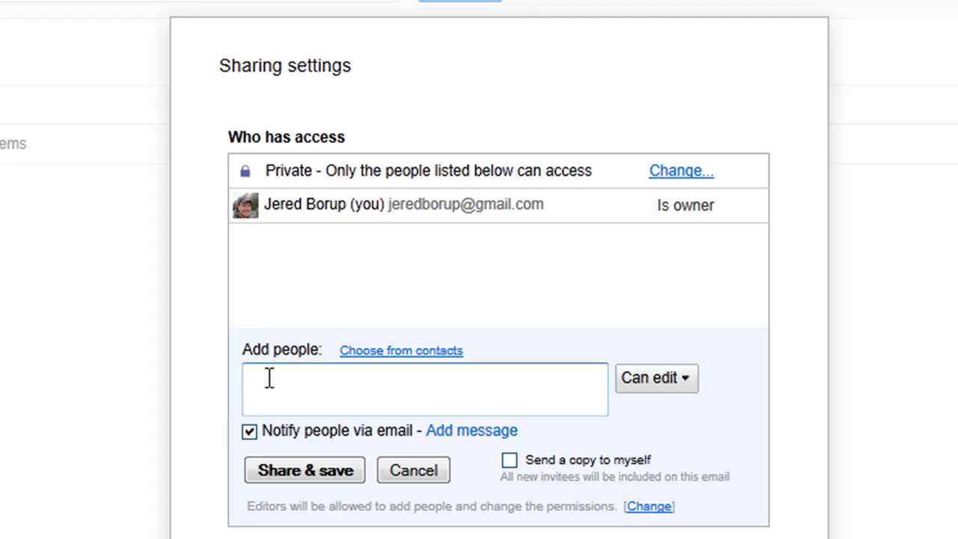
pyautogui.click(424, 388)
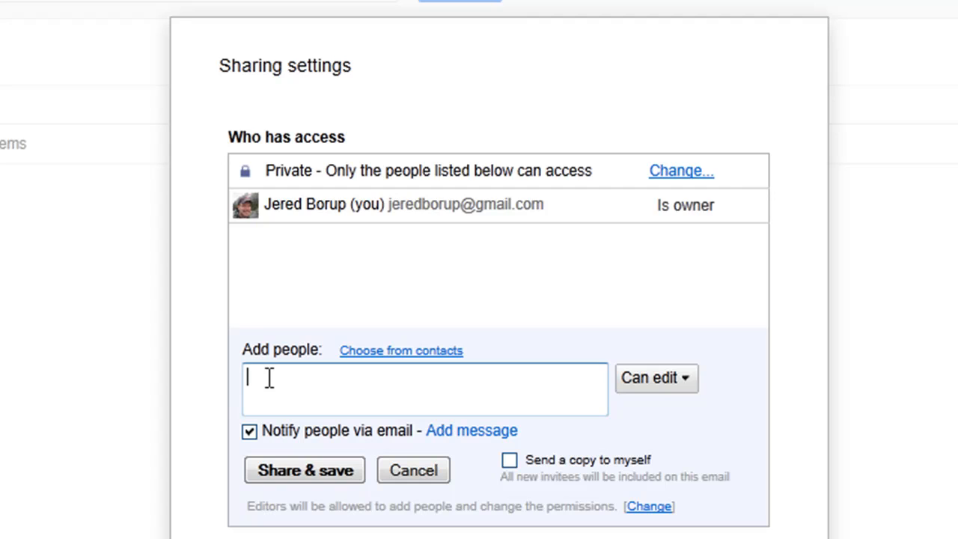